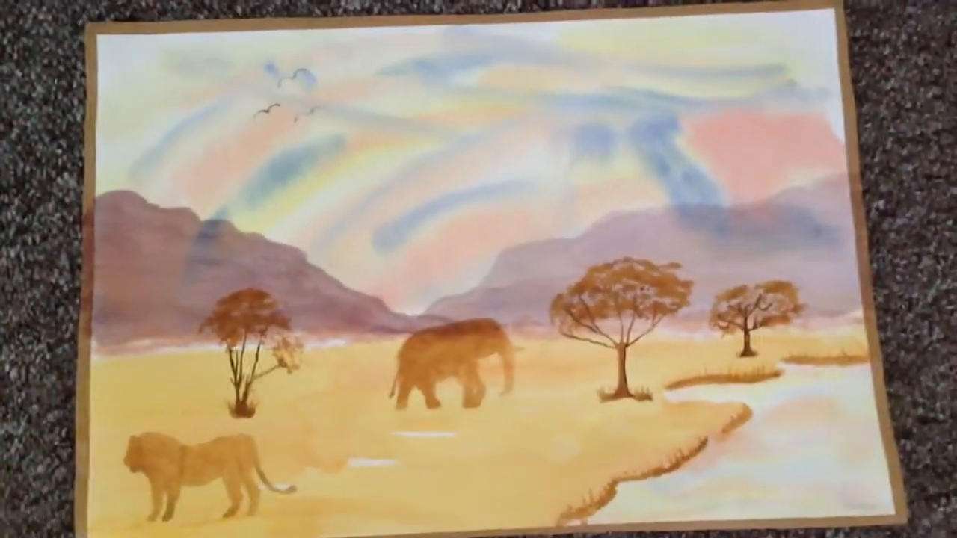
mouse_move(479, 270)
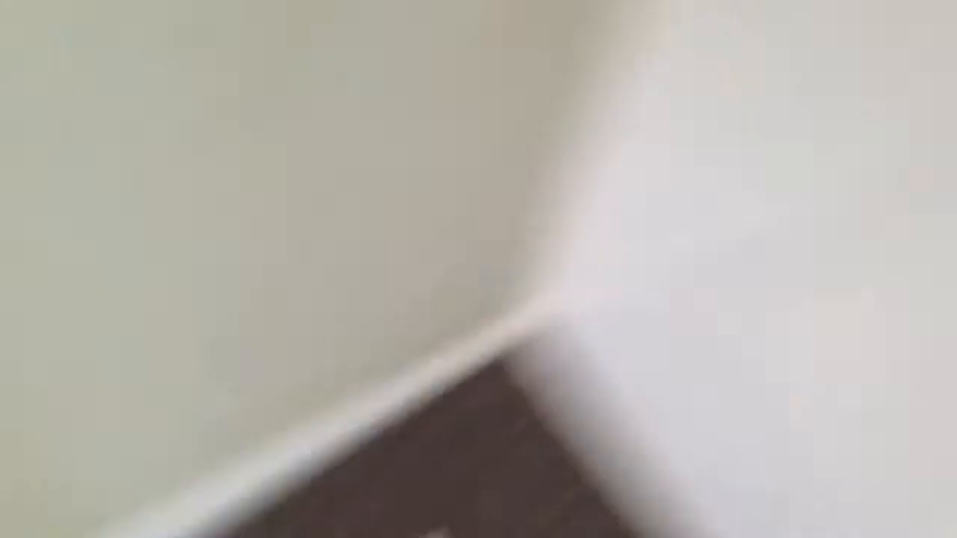